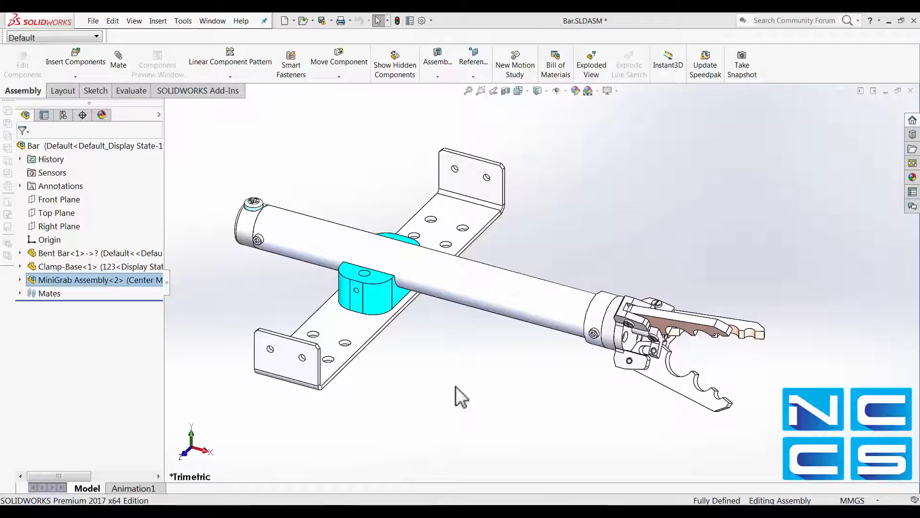
{"action": "mouse_move", "coordinate": [171, 108]}
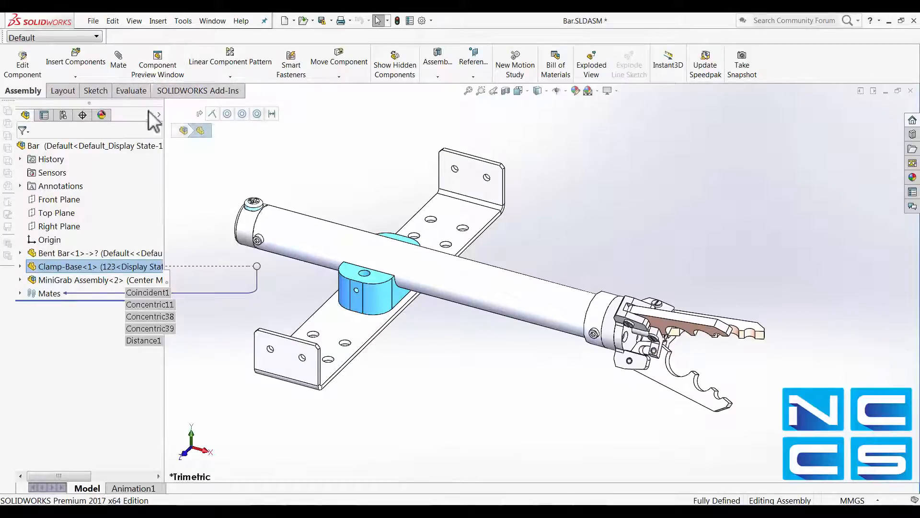
{"action": "mouse_move", "coordinate": [404, 431]}
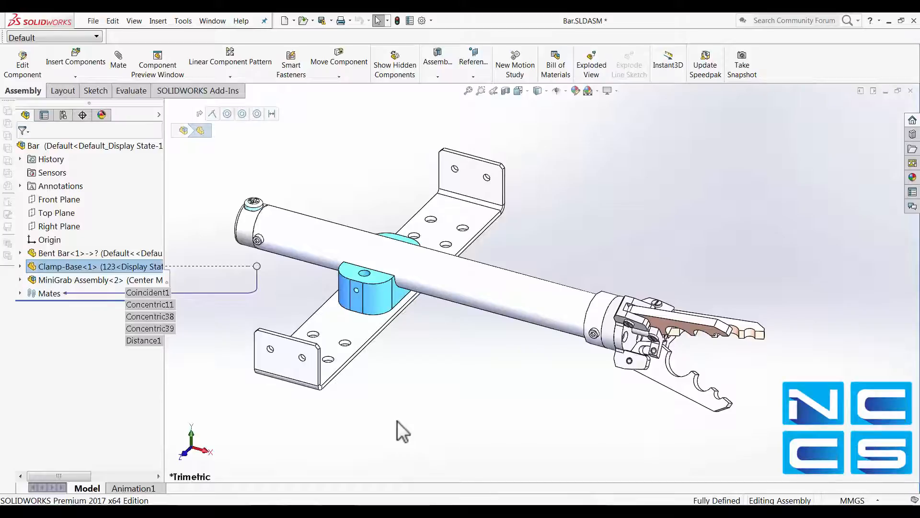
Insert the Clamp part from Open documents, placed unmated beside the bar
{"action": "left_click", "coordinate": [207, 284]}
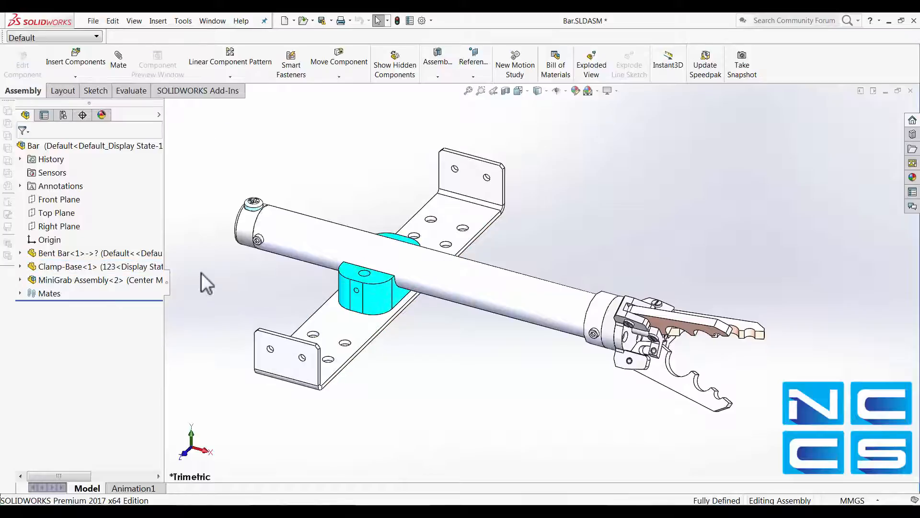
{"action": "left_click", "coordinate": [75, 62]}
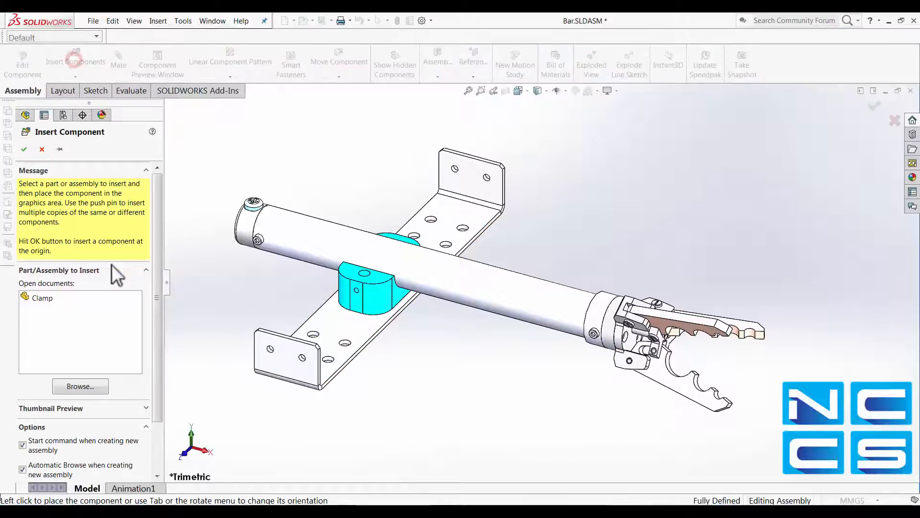
{"action": "left_click", "coordinate": [44, 297]}
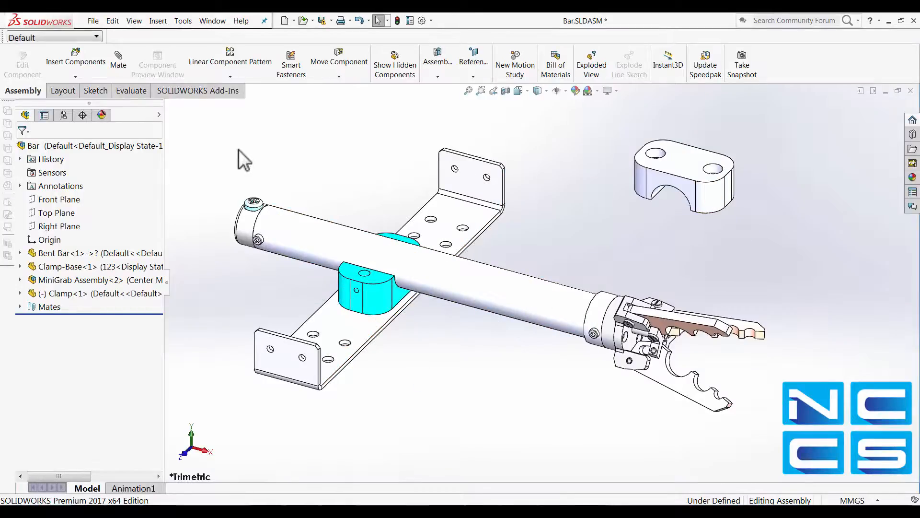
{"action": "mouse_move", "coordinate": [323, 164]}
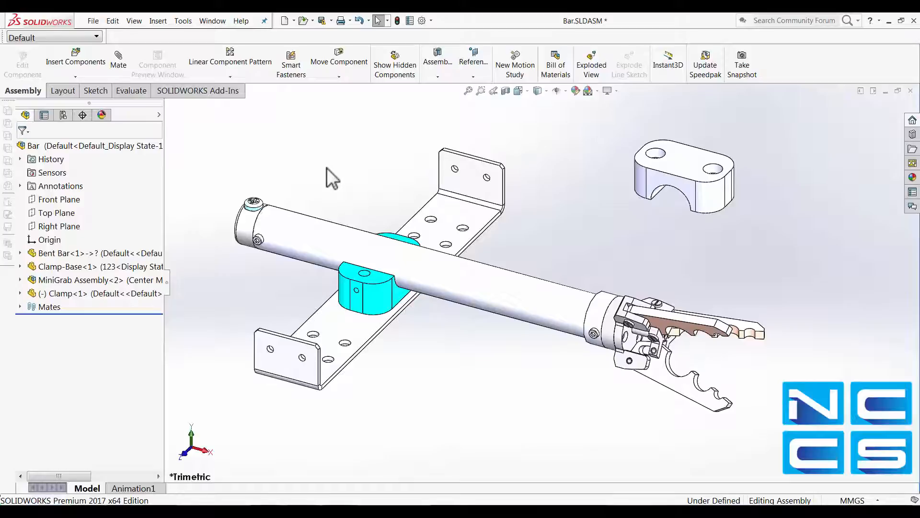
{"action": "mouse_move", "coordinate": [692, 191]}
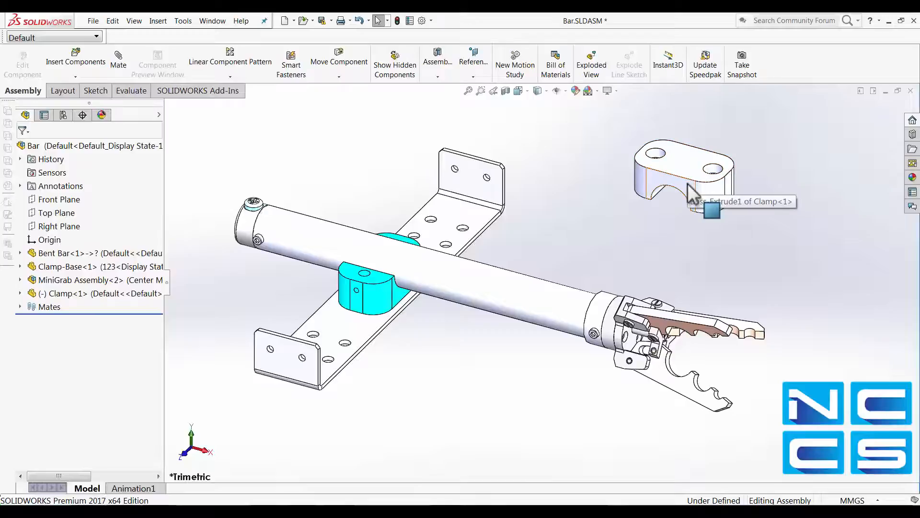
{"action": "mouse_move", "coordinate": [692, 197]}
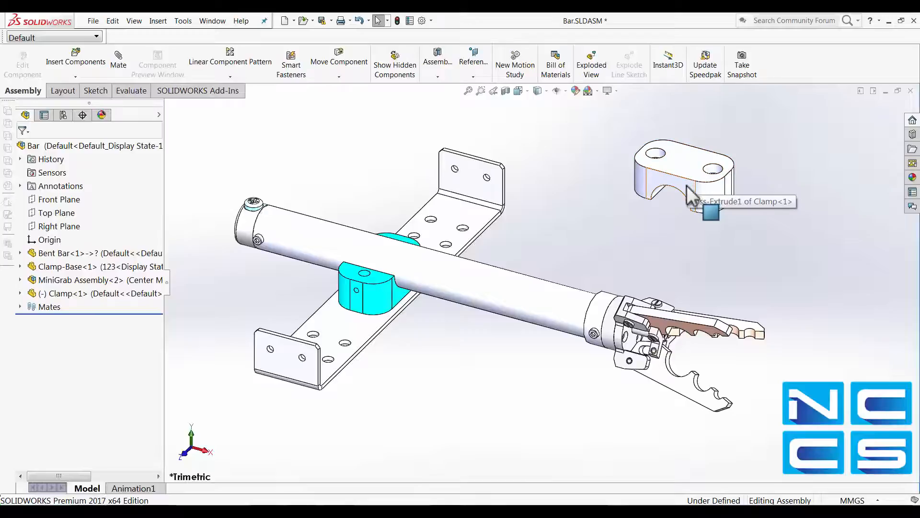
{"action": "mouse_move", "coordinate": [482, 285]}
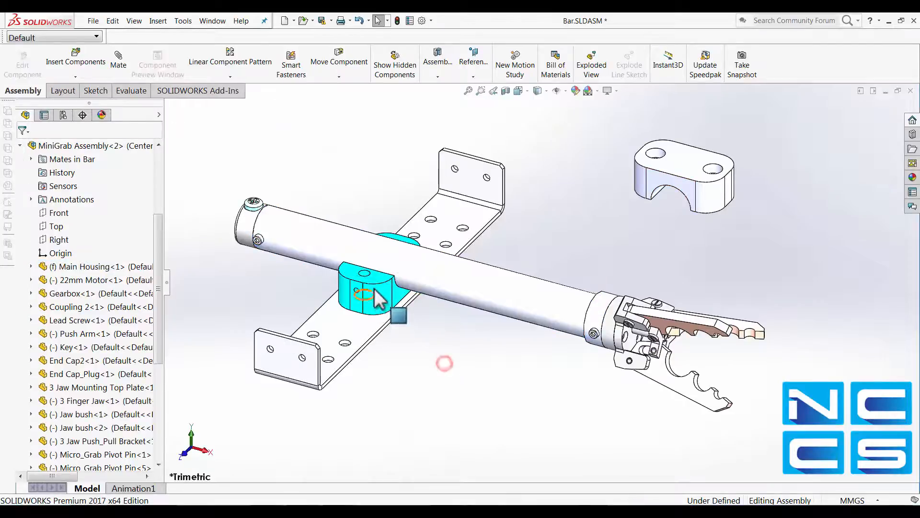
{"action": "mouse_move", "coordinate": [349, 287]}
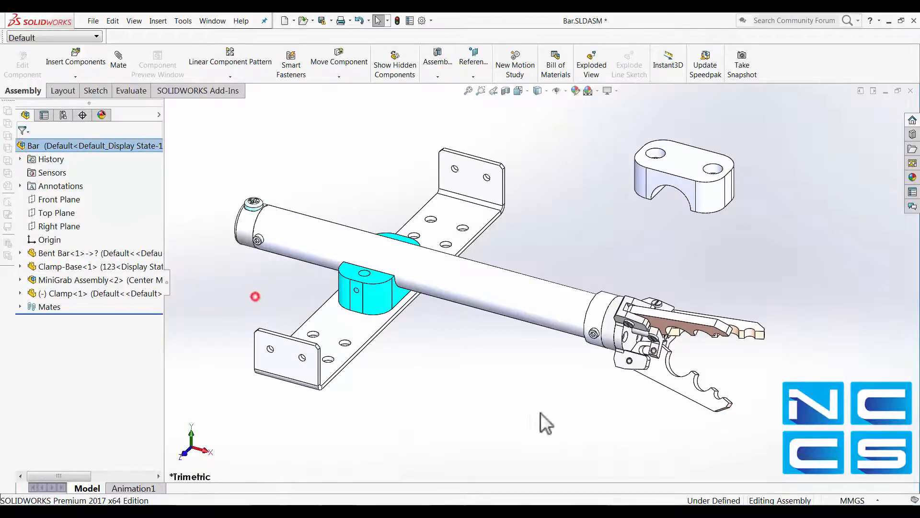
{"action": "mouse_move", "coordinate": [482, 390]}
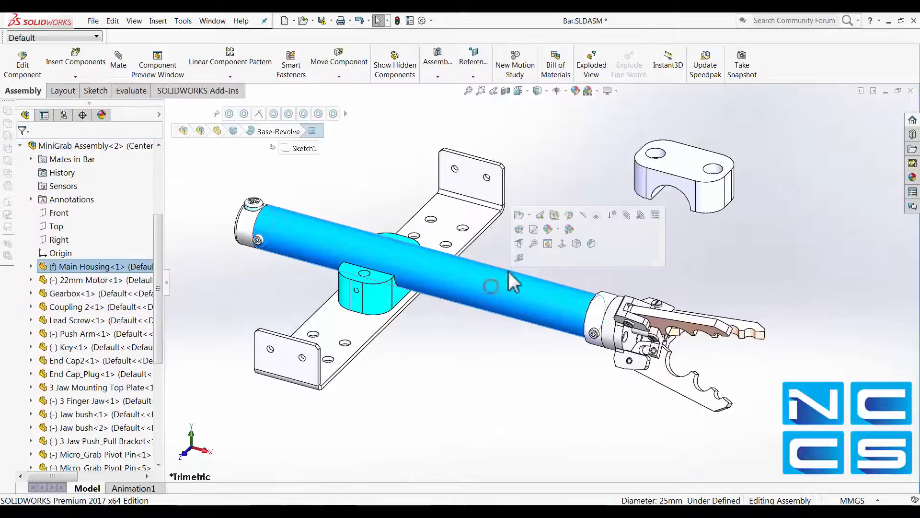
{"action": "mouse_move", "coordinate": [547, 242]}
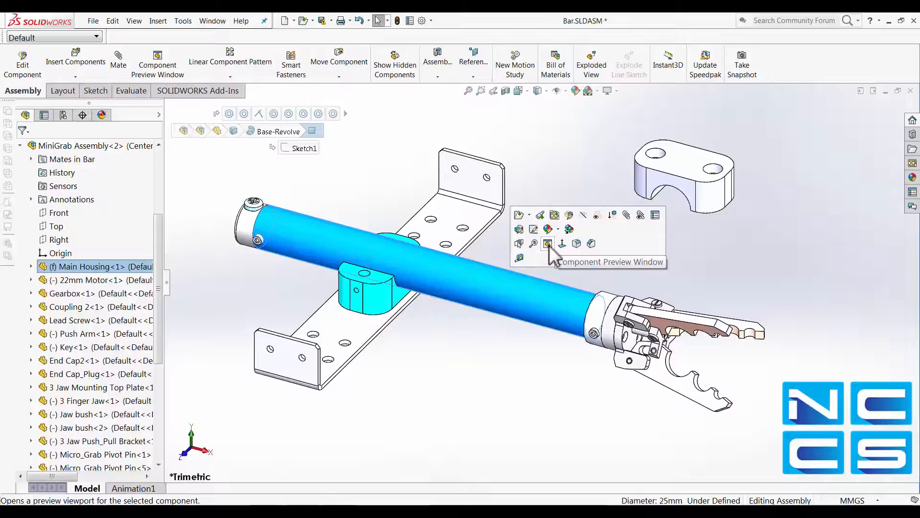
Show the MiniGrab main housing alone in a Component Preview Window
{"action": "left_click", "coordinate": [547, 243]}
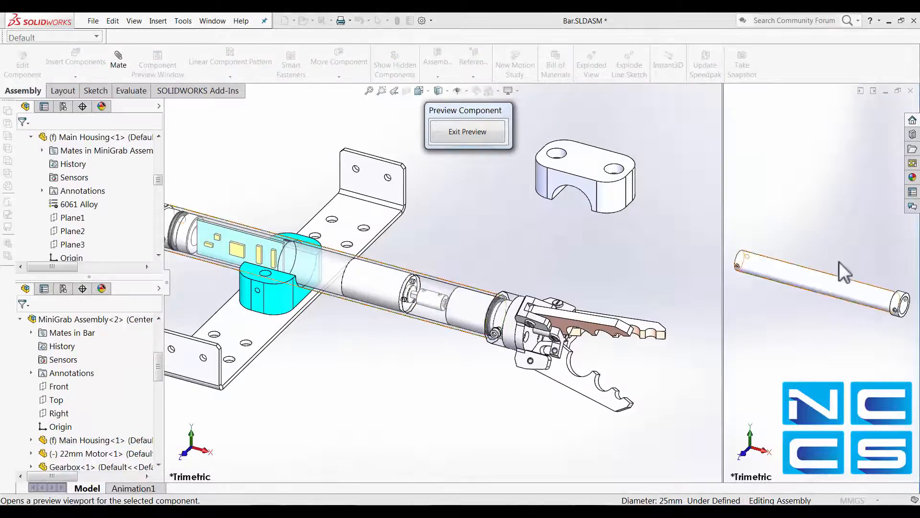
{"action": "mouse_move", "coordinate": [833, 337]}
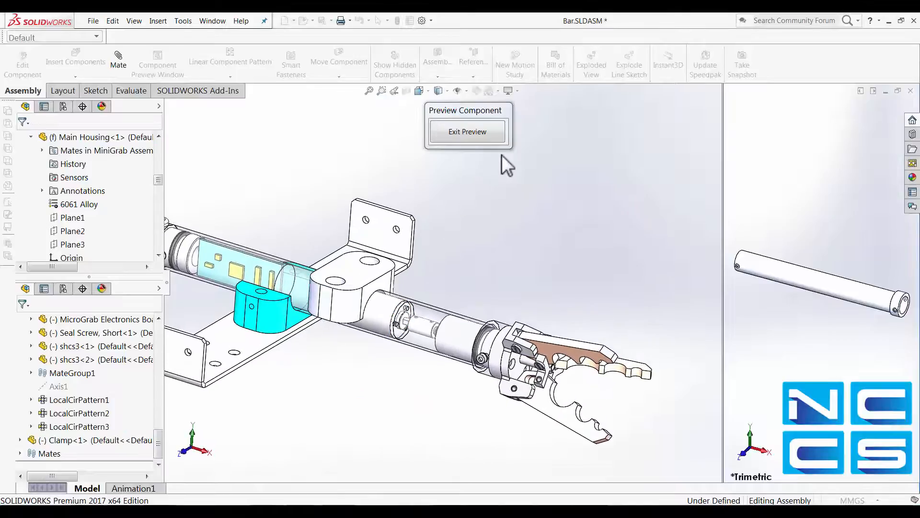
{"action": "mouse_move", "coordinate": [467, 131]}
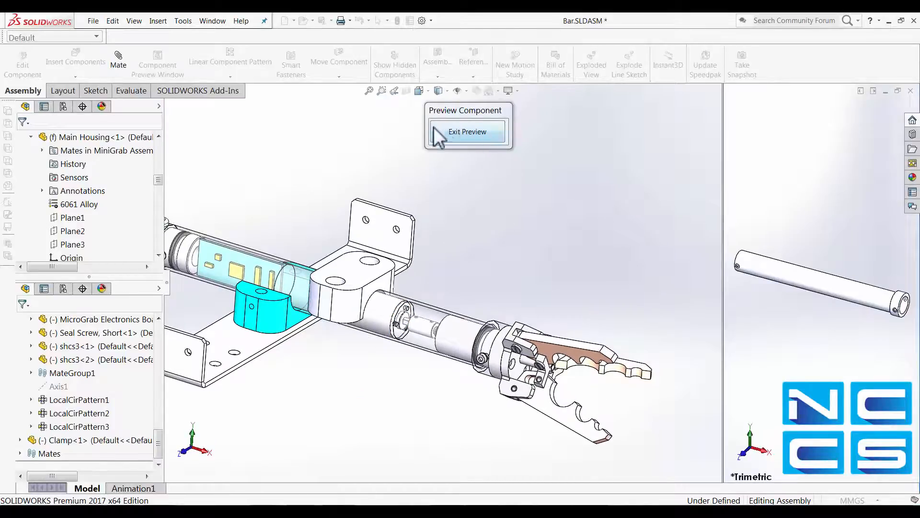
Preview the clamp base, mate the clamp holes to its holes, and view the fully defined result
{"action": "left_click", "coordinate": [467, 131]}
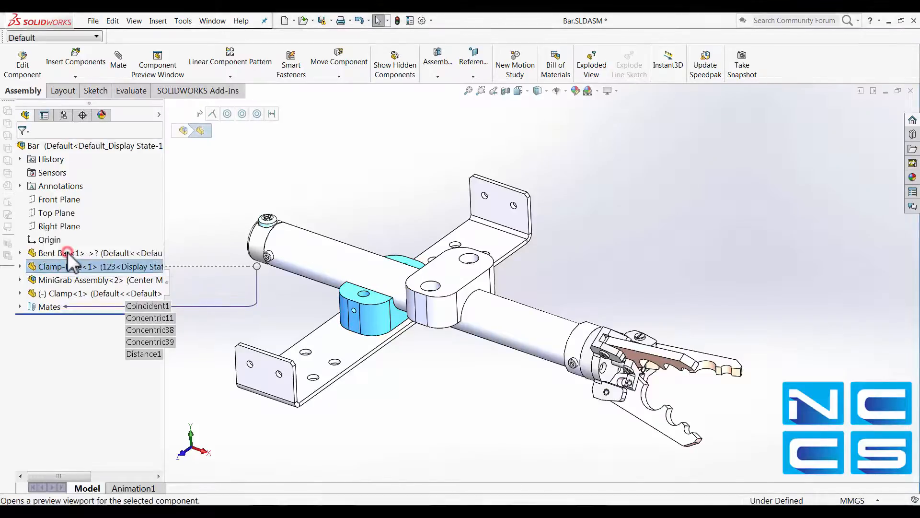
{"action": "left_click", "coordinate": [70, 265]}
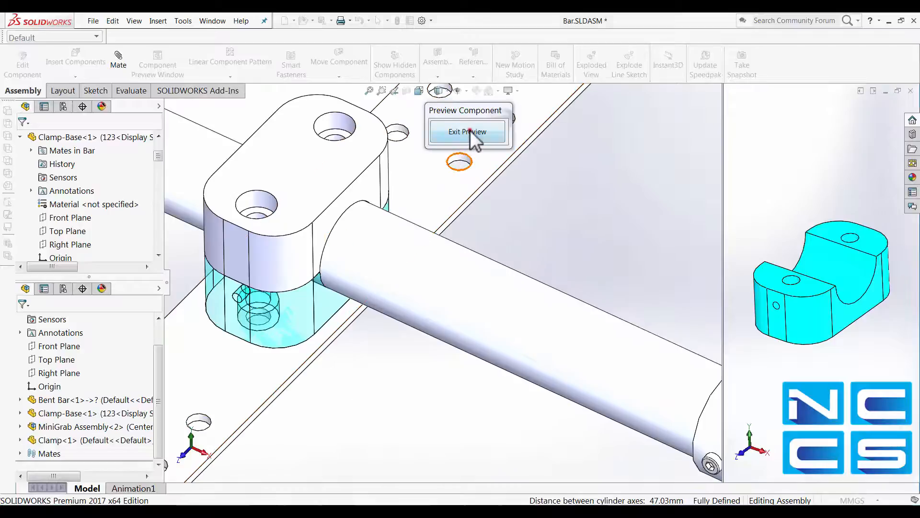
{"action": "left_click", "coordinate": [468, 131]}
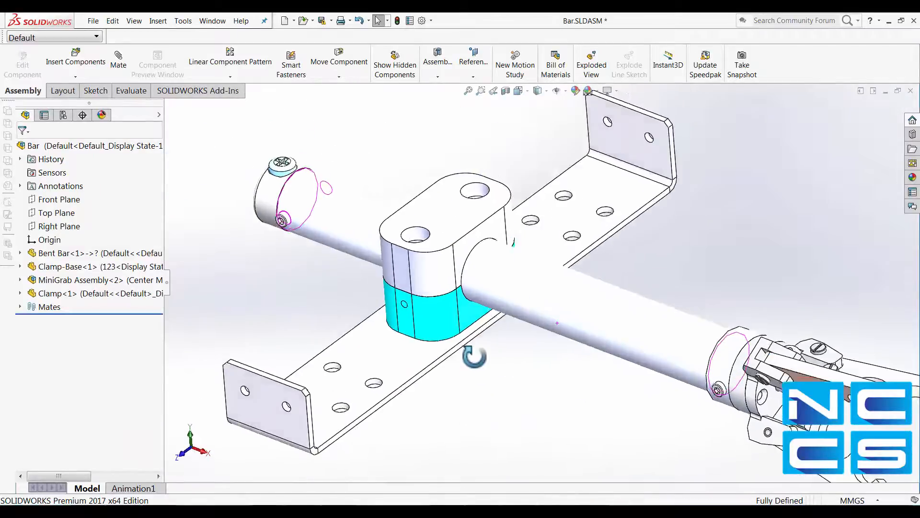
{"action": "left_click_drag", "start_coordinate": [475, 355], "coordinate": [592, 384]}
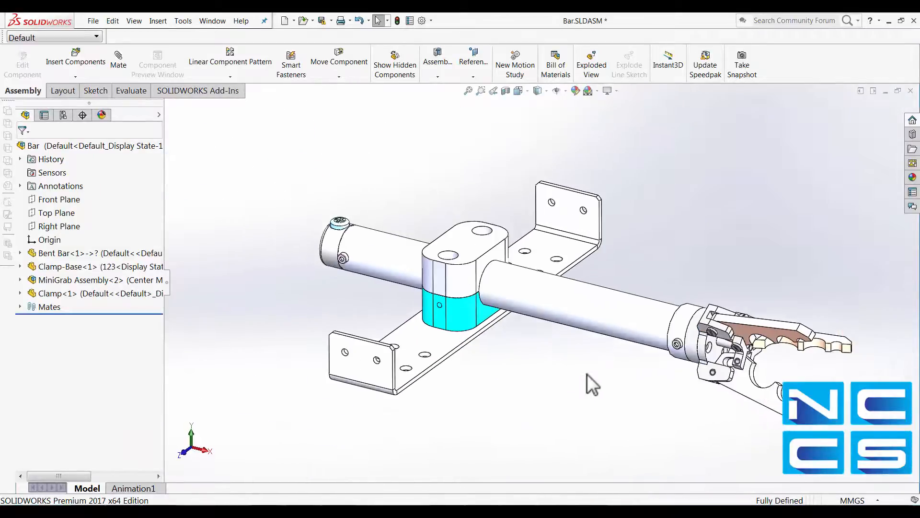
Show Bent Bar<1> alone in a Component Preview Window
{"action": "left_click", "coordinate": [70, 253]}
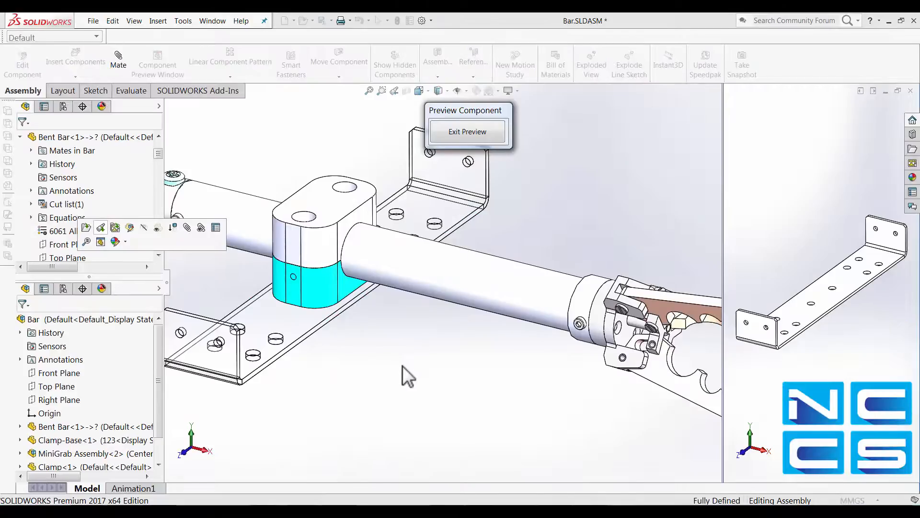
{"action": "mouse_move", "coordinate": [821, 376]}
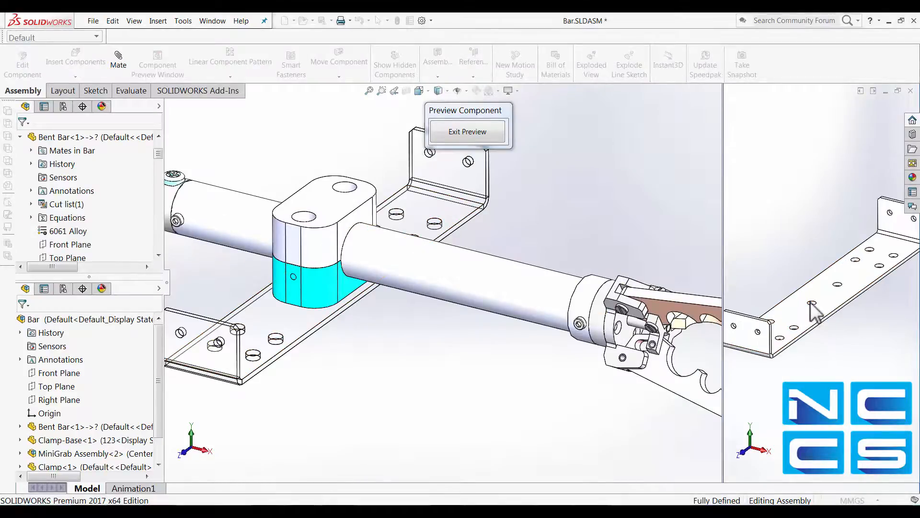
{"action": "mouse_move", "coordinate": [794, 329]}
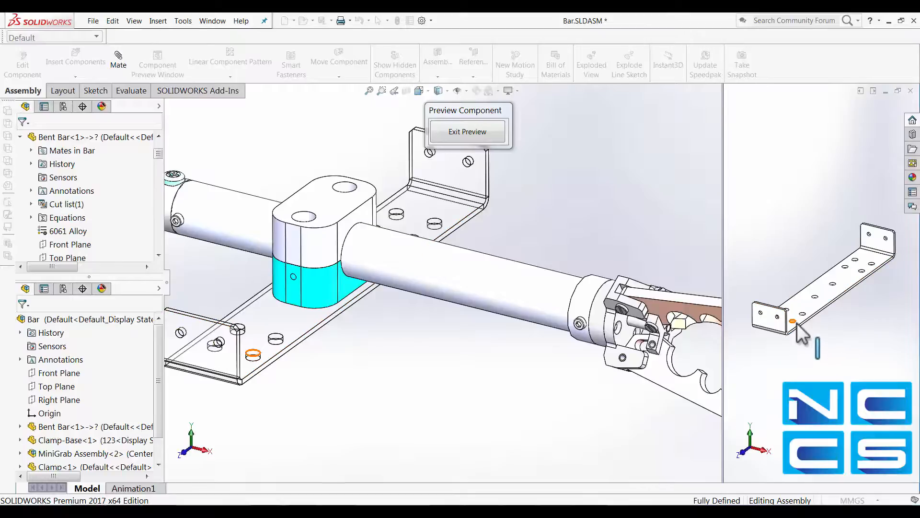
{"action": "mouse_move", "coordinate": [833, 357]}
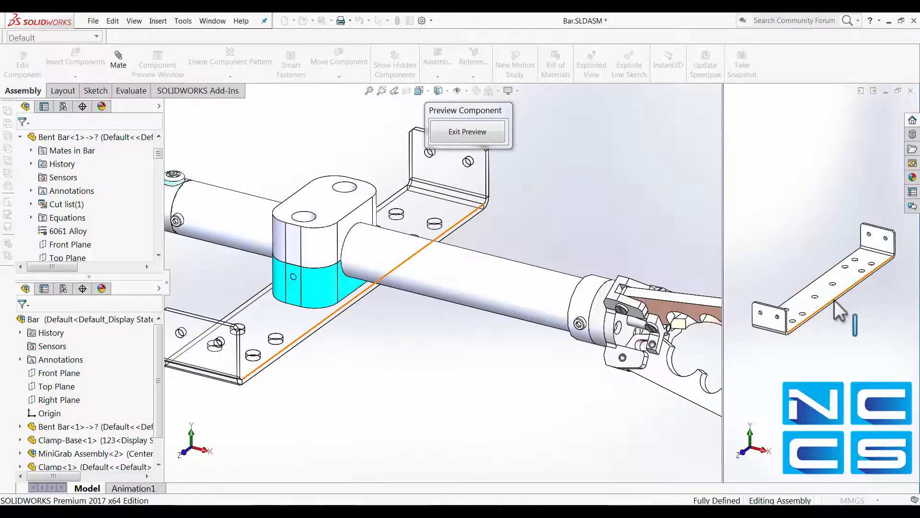
{"action": "mouse_move", "coordinate": [840, 346]}
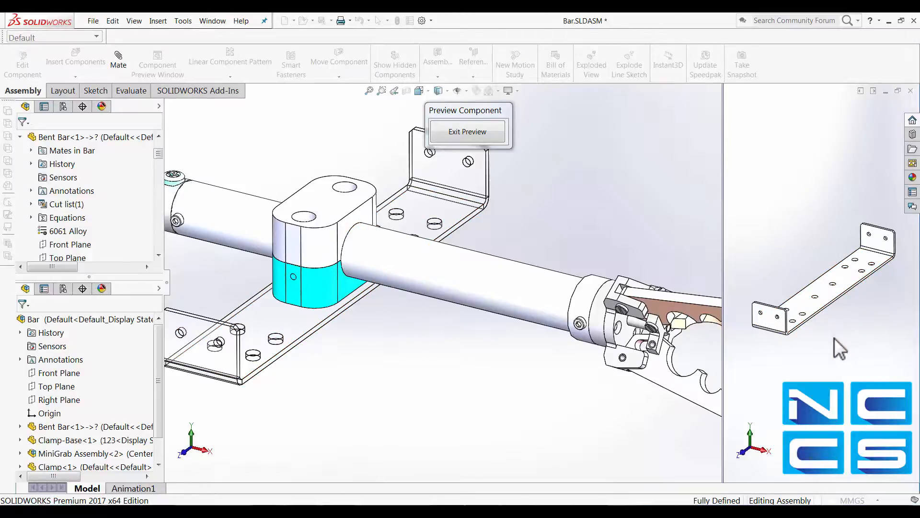